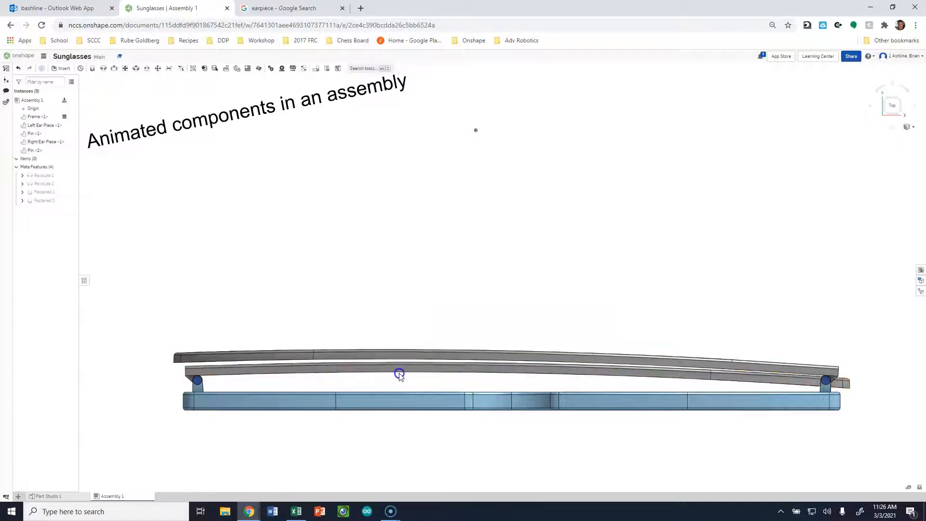
Open Part Studio 1 and orbit the sunglasses frame, earpieces and pin to the front
drag(399, 373, 418, 330)
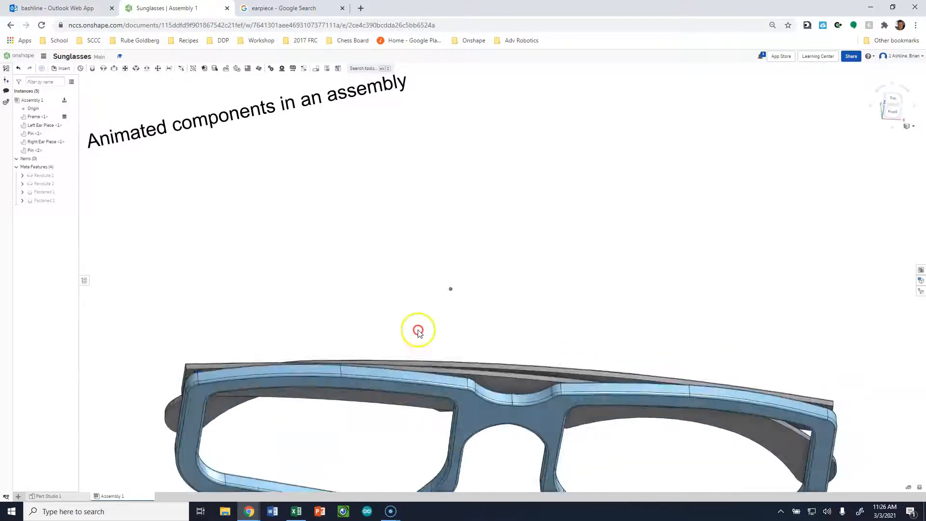
drag(417, 330, 353, 231)
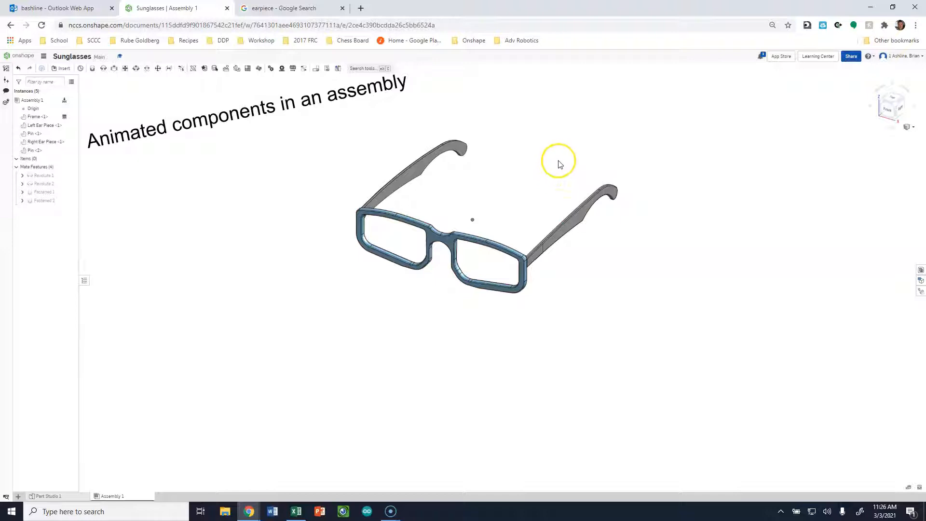
mouse_move(531, 150)
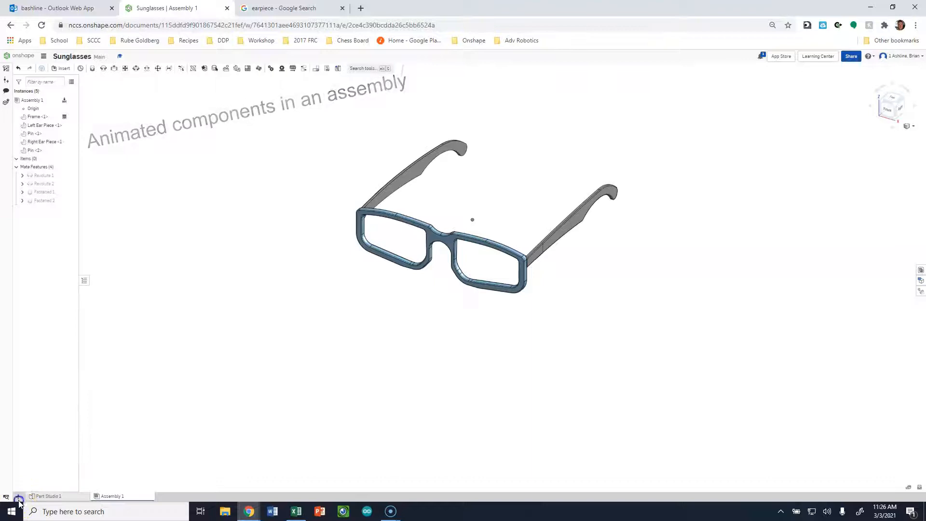
click(47, 497)
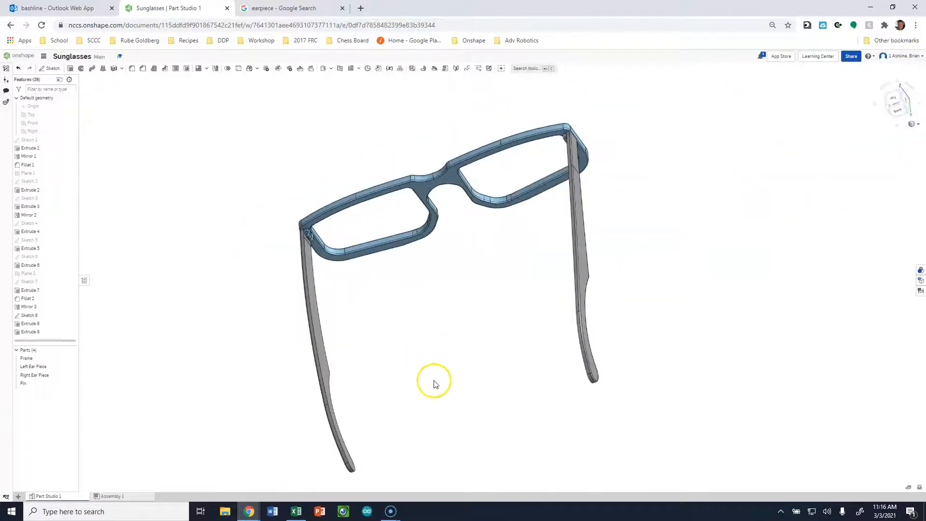
drag(434, 381, 260, 408)
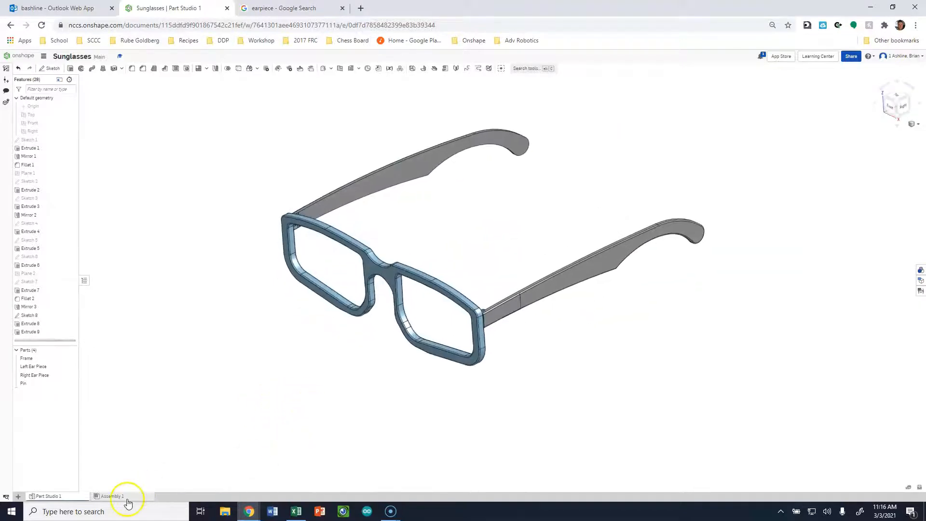
Insert Frame, Left and Right Ear Pieces, and two Pins into Assembly 1
click(111, 495)
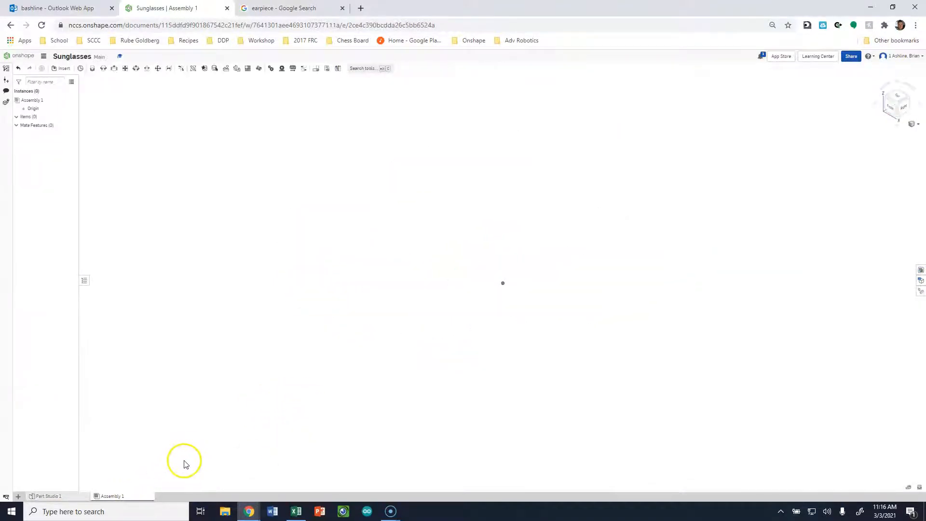
click(61, 69)
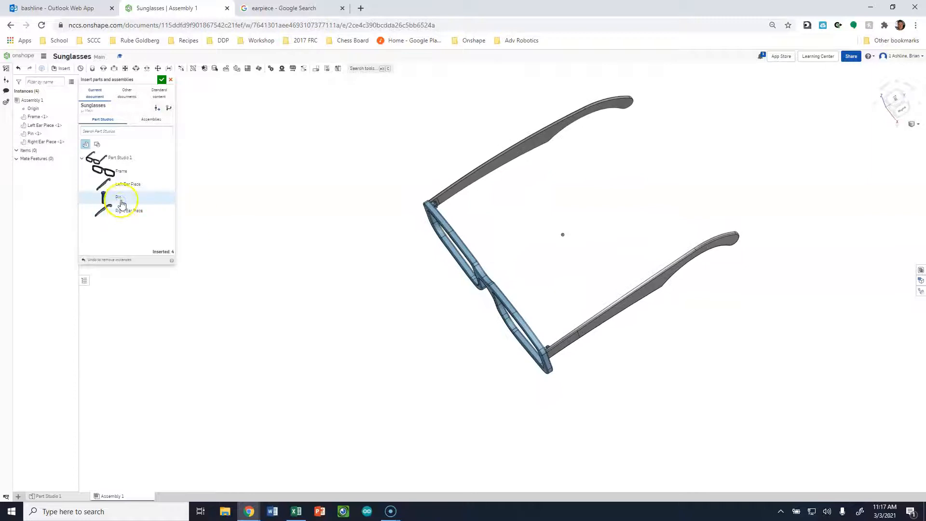
click(118, 197)
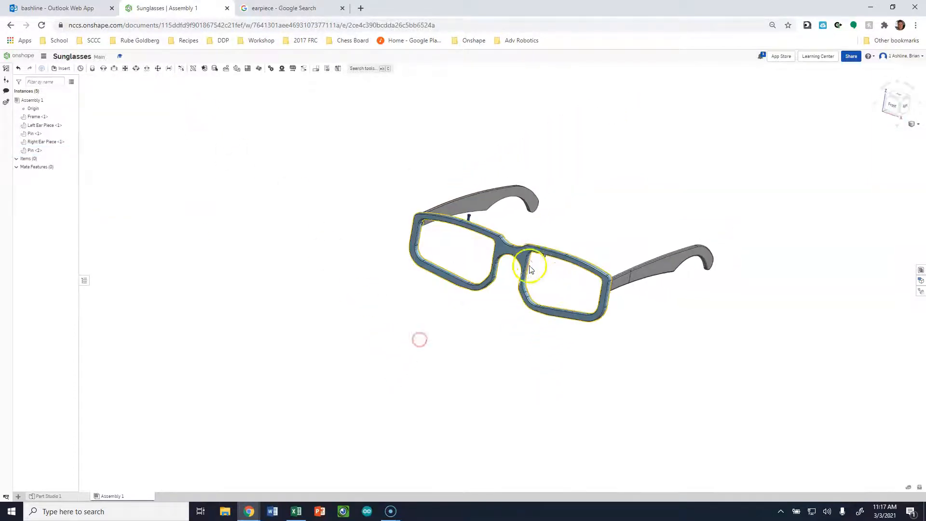
Fix the frame, drag an earpiece away, and zoom into the hinge
right_click(527, 269)
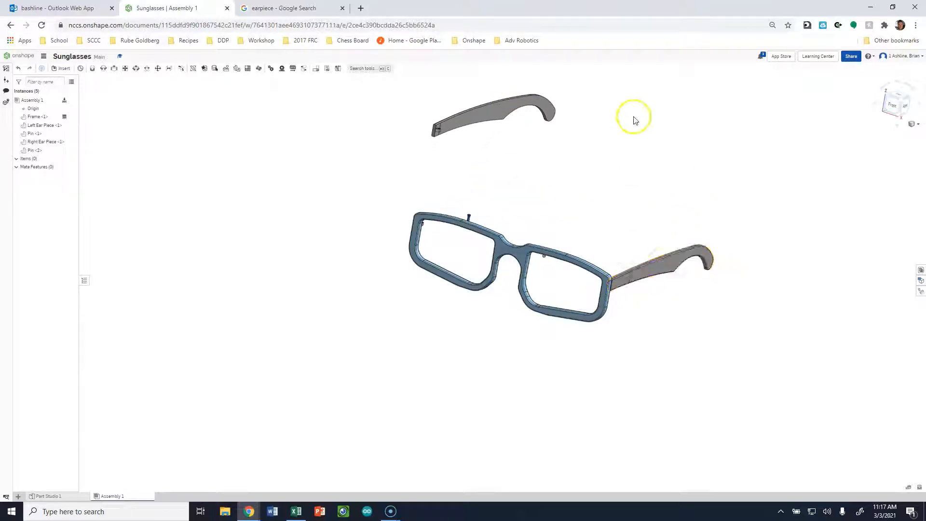
drag(634, 117, 477, 334)
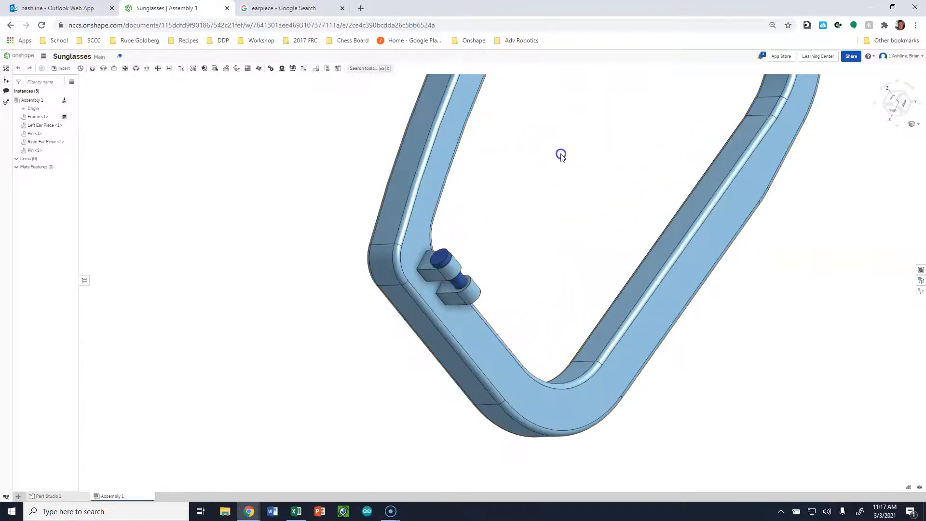
drag(560, 155, 629, 299)
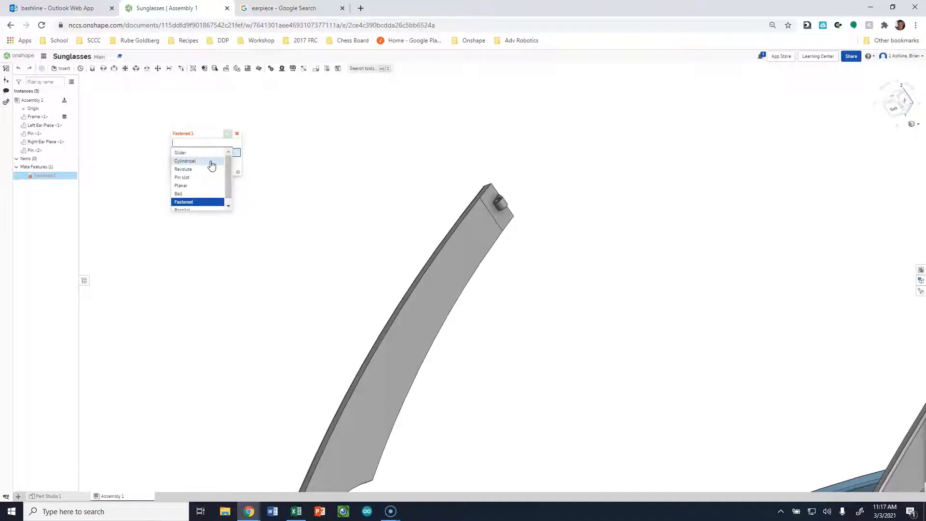
mouse_move(202, 174)
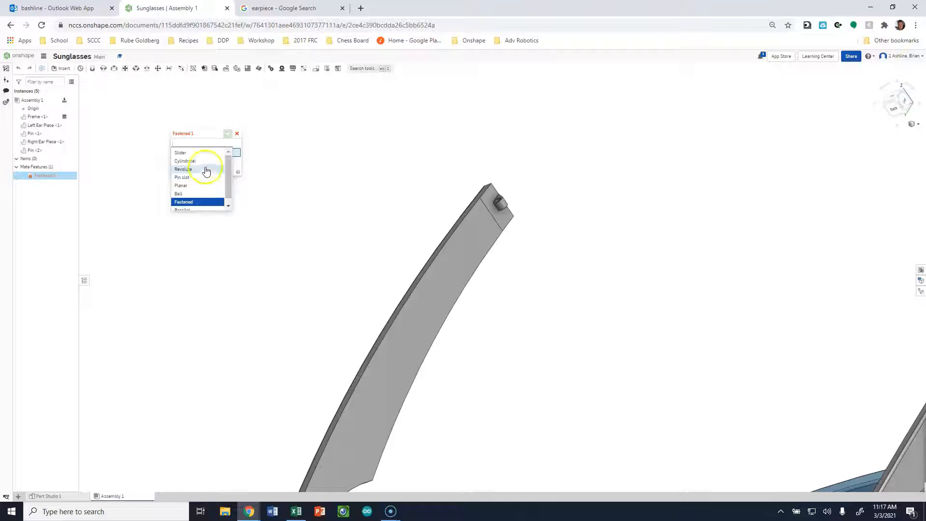
Switch the mate type to Revolute and pick the earpiece hinge hole center
click(184, 170)
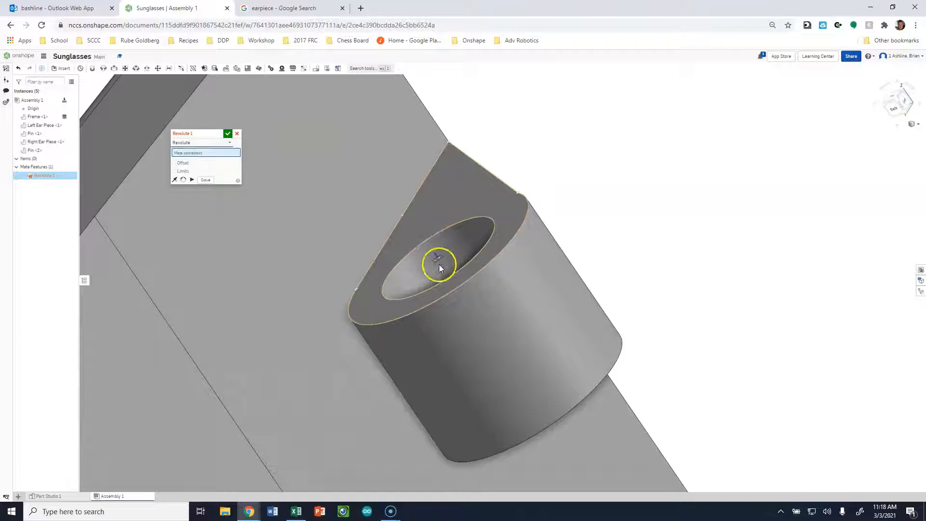
click(439, 263)
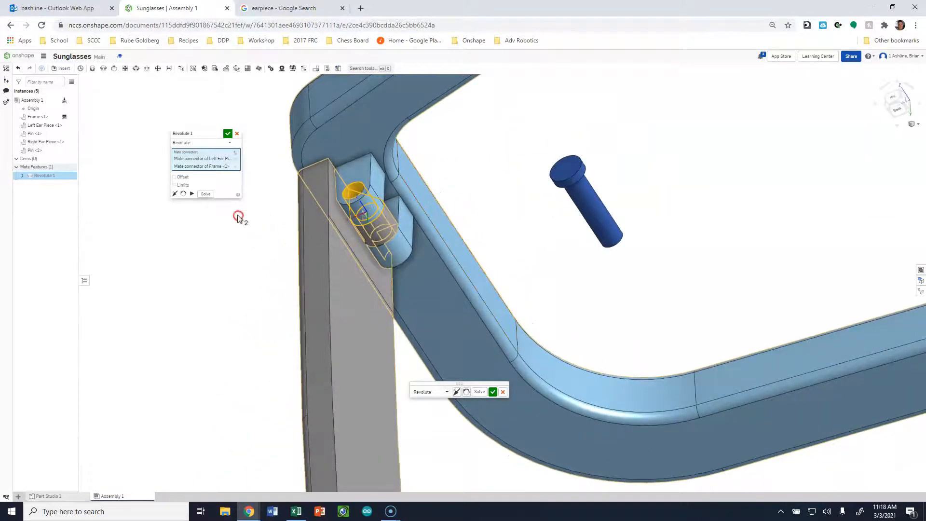
Enable Limits on the revolute mate with a 90 deg maximum
click(174, 185)
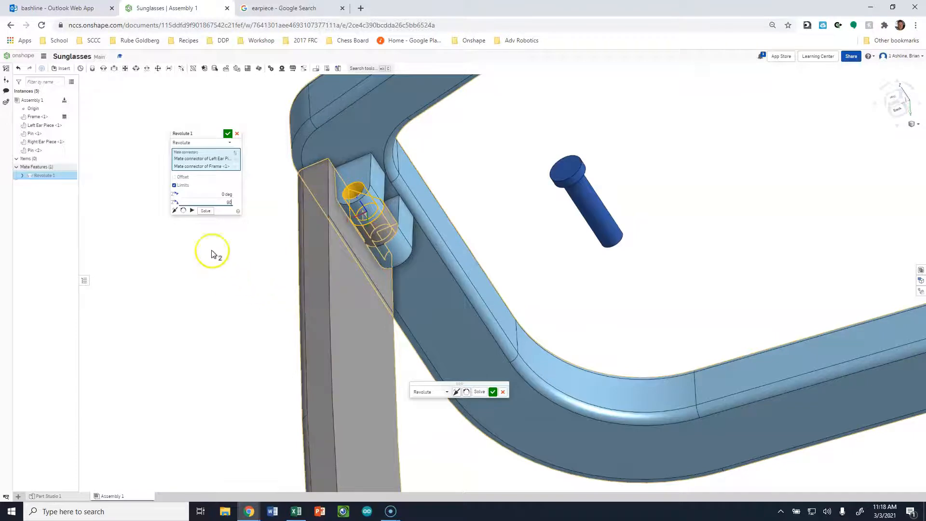
text(90)
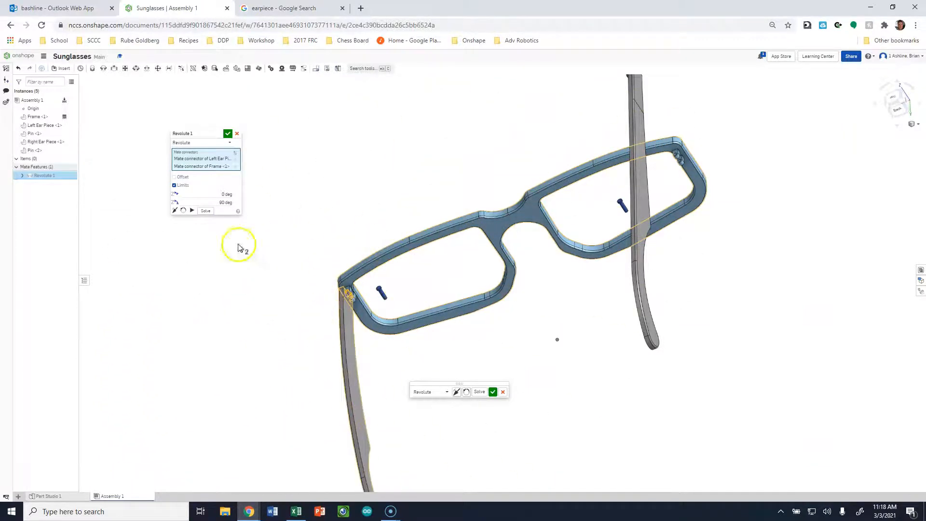
click(191, 210)
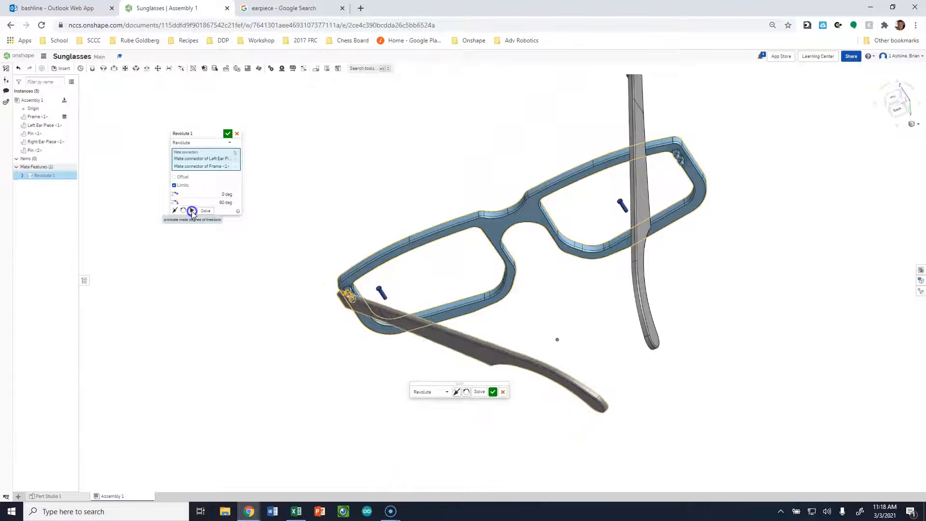
click(193, 210)
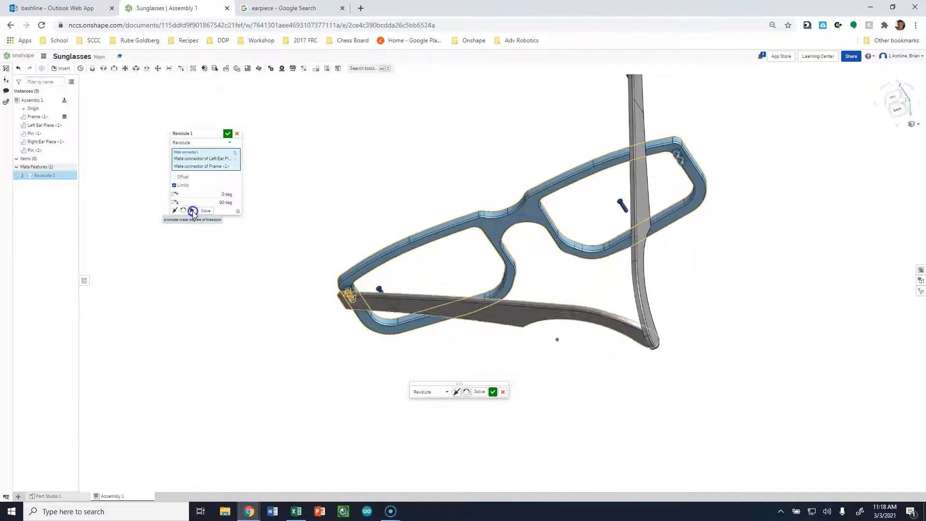
click(193, 211)
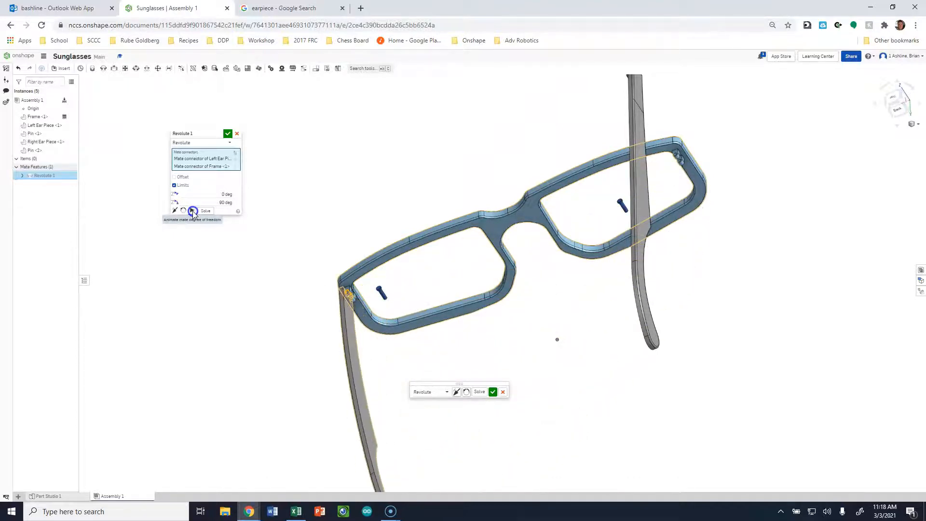
click(192, 211)
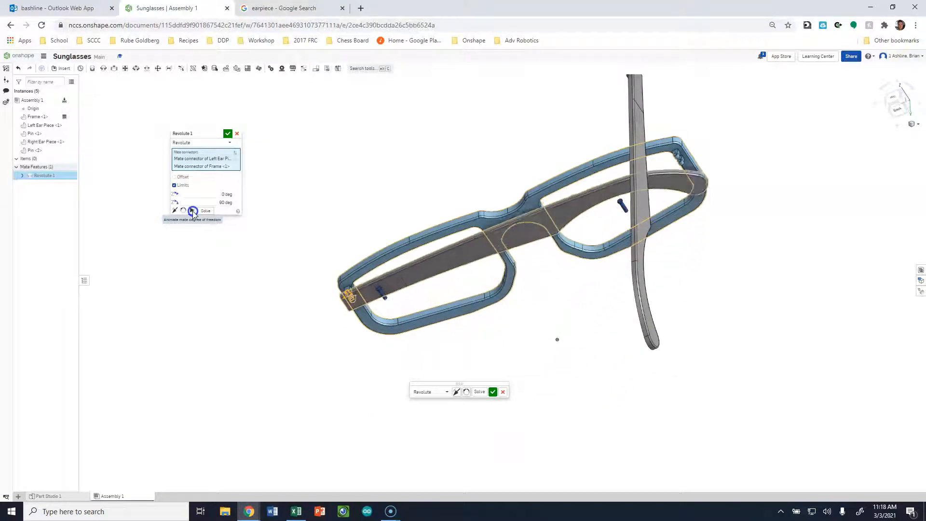
click(193, 211)
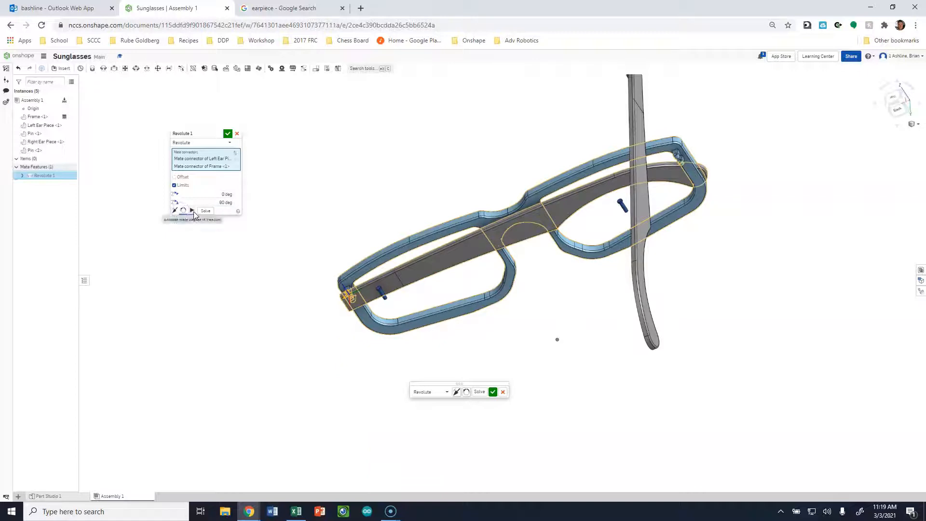
click(192, 211)
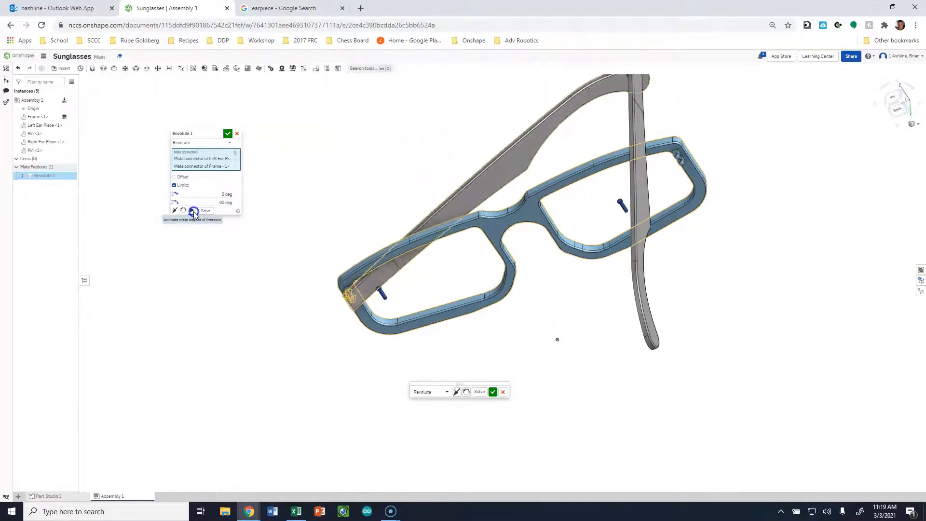
click(183, 211)
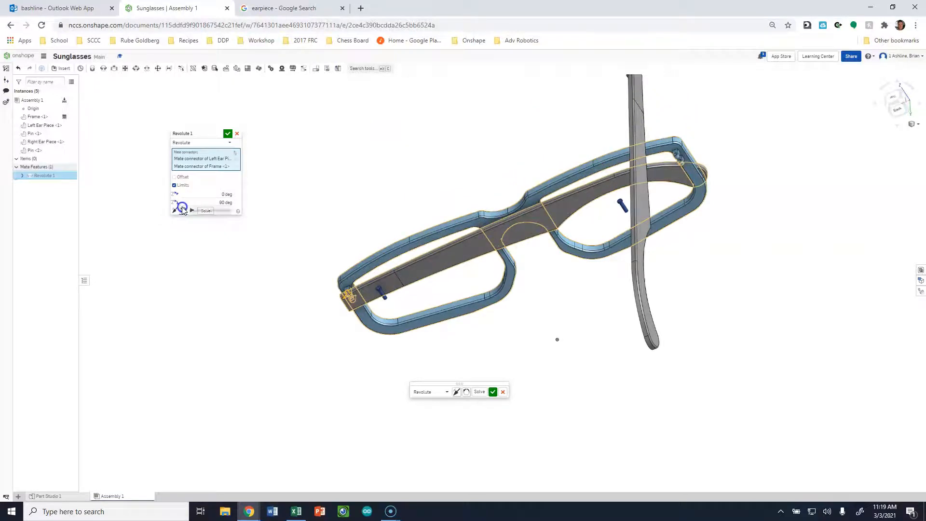
click(191, 211)
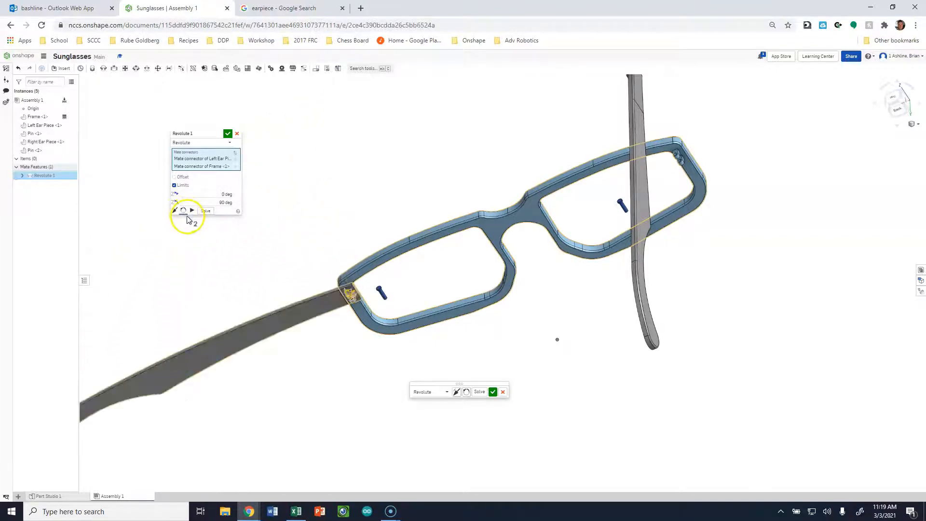
click(191, 210)
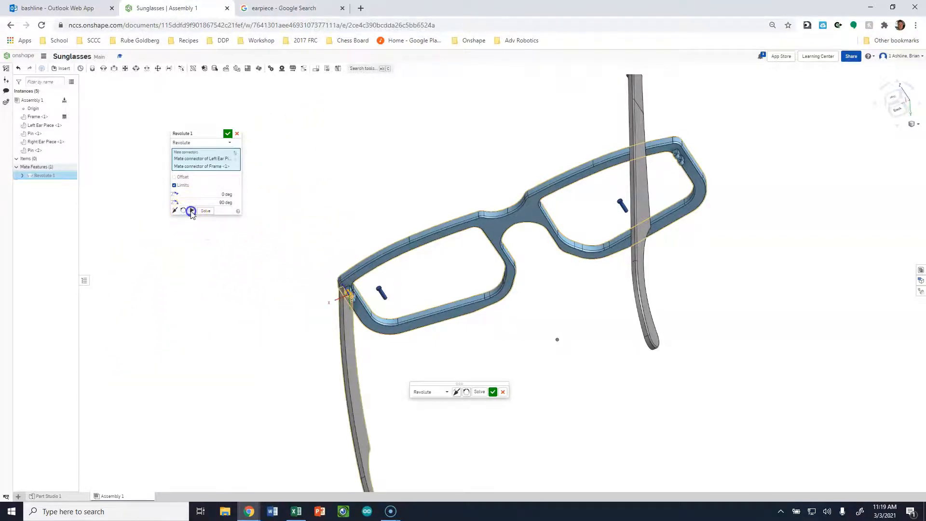
click(190, 211)
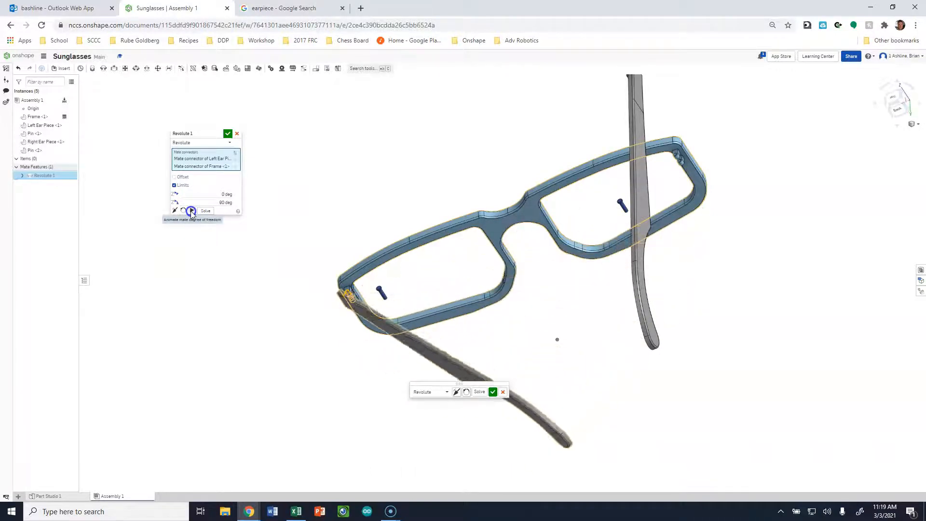
click(227, 133)
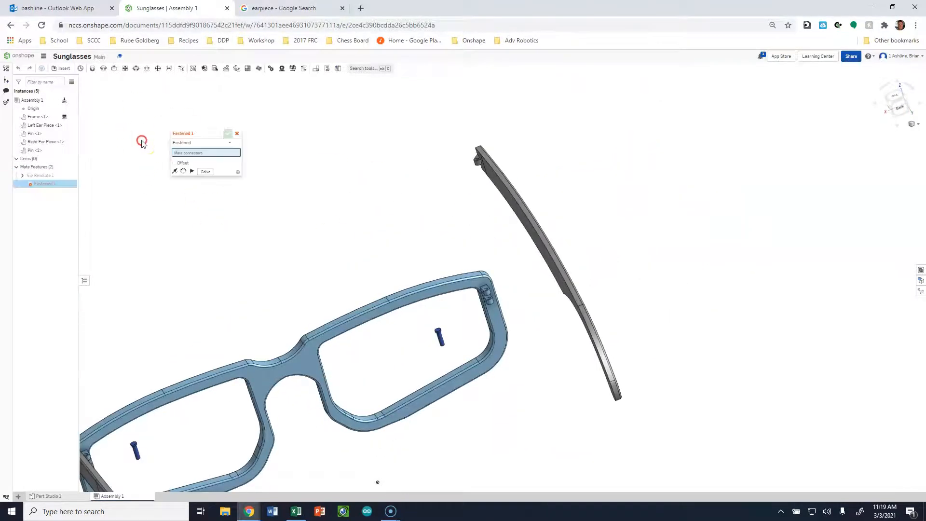
Enable 0–90 deg limits on Revolute 2, preview the swing, and confirm
click(229, 142)
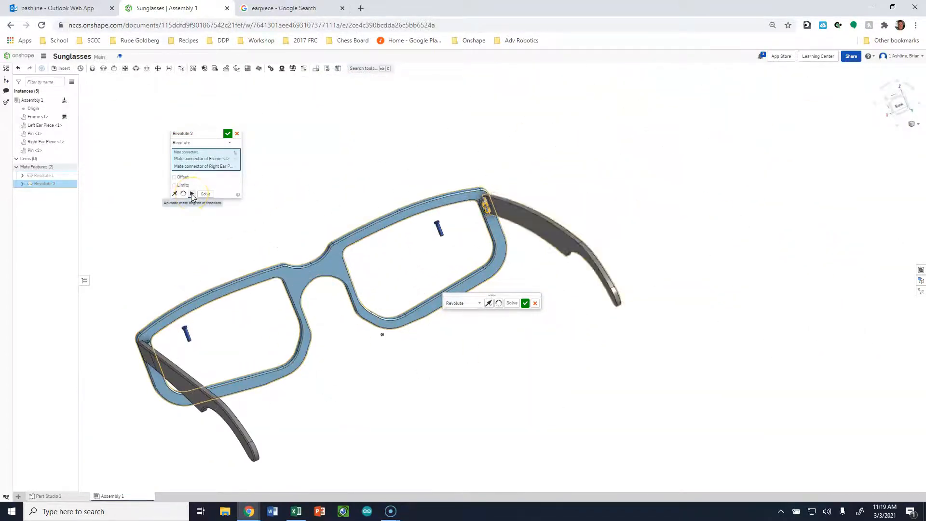
click(174, 185)
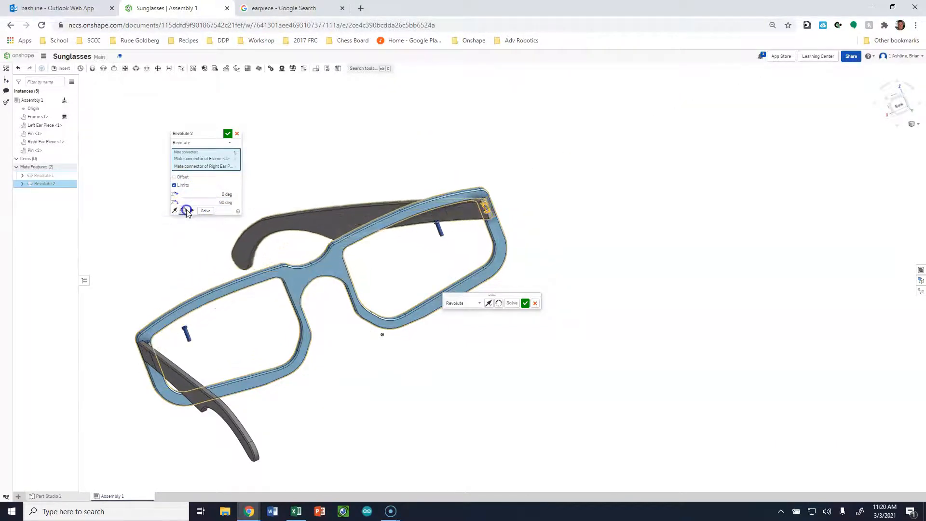
click(183, 211)
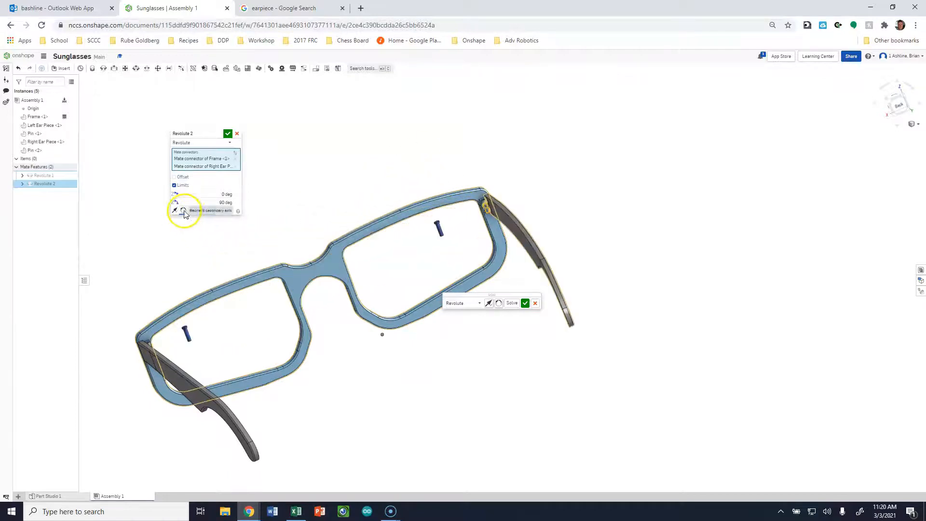
click(185, 210)
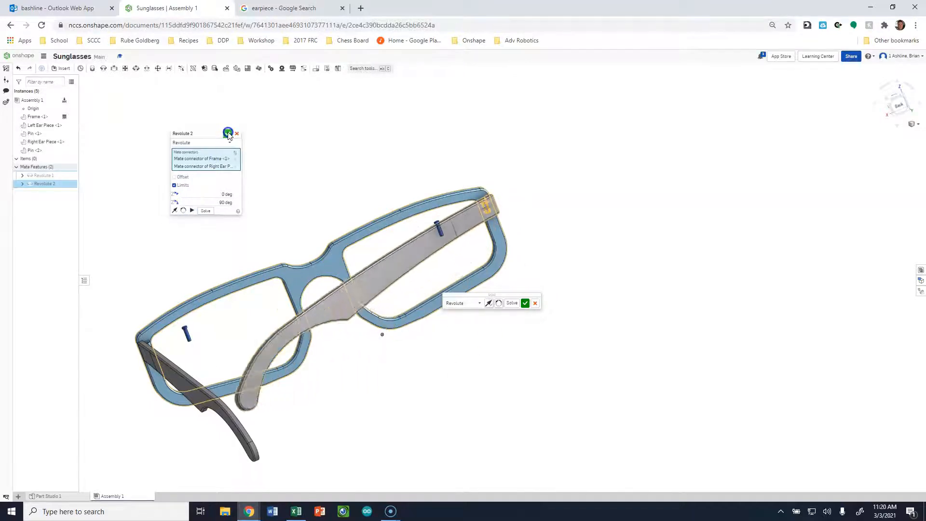
click(525, 303)
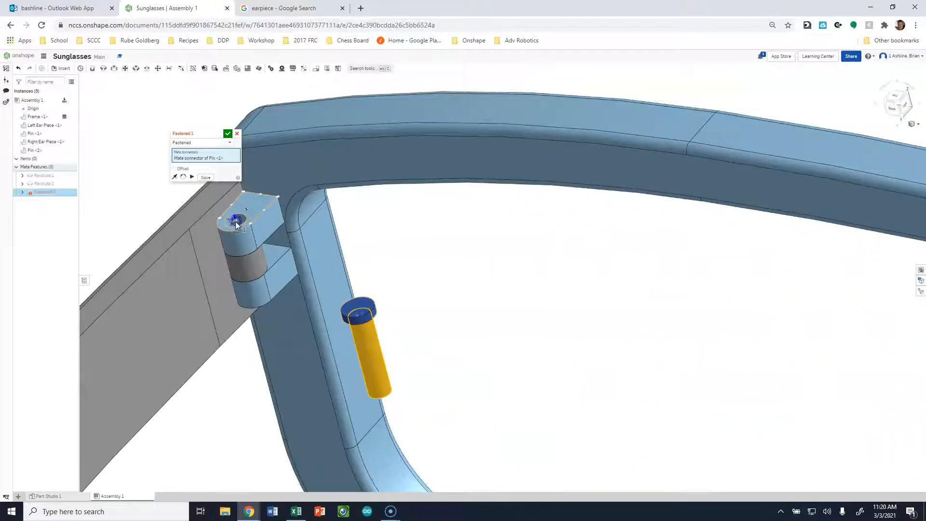
Add Fastened mates to the first and second hinge pins
click(227, 133)
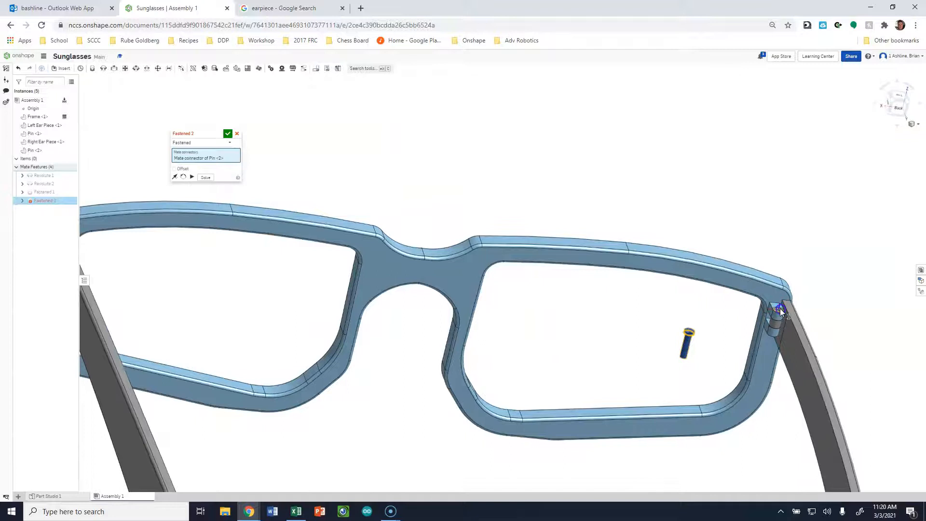
click(227, 133)
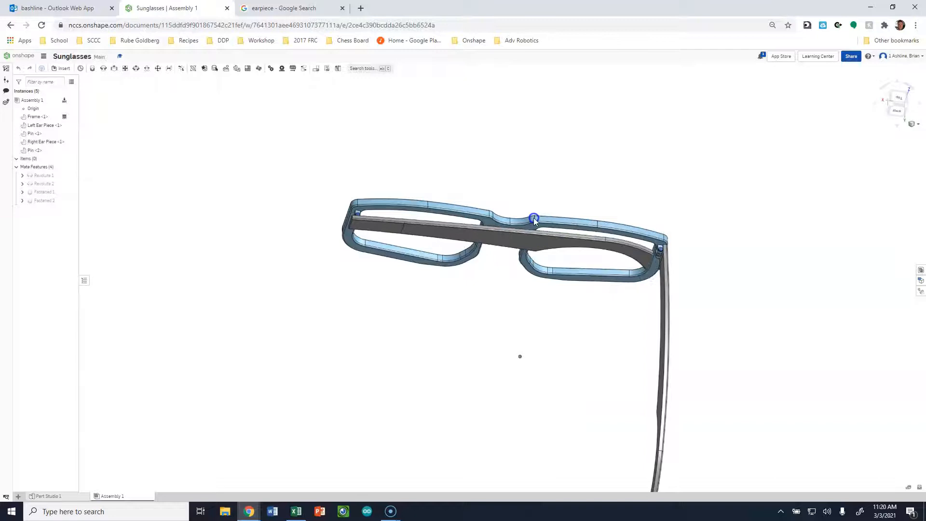
Orbit to an edge-on view and reopen Revolute 1 for editing
drag(534, 218, 600, 286)
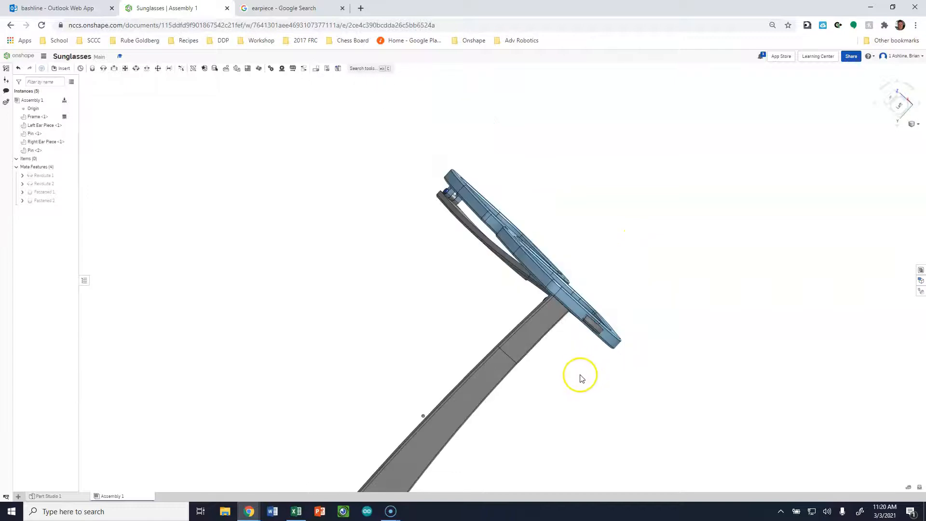
click(41, 192)
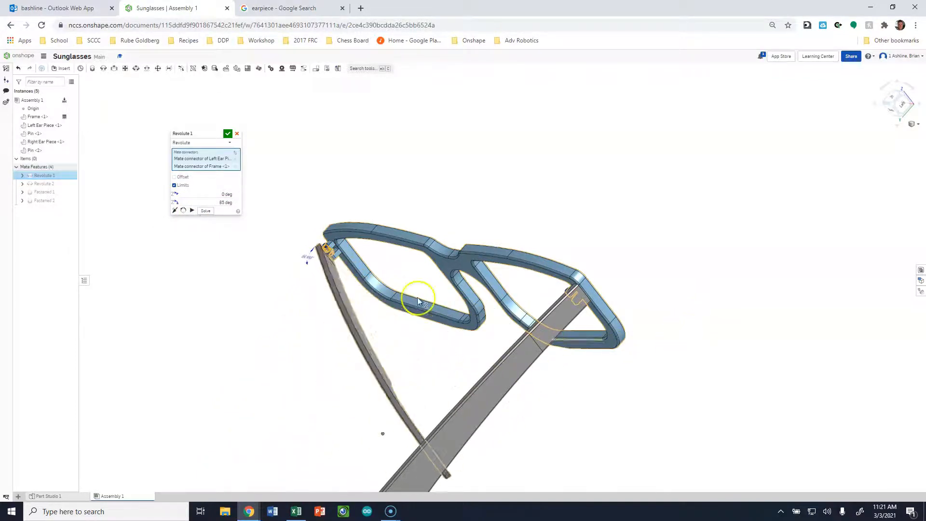
Accept Revolute 1, switch to Left view, and fold the earpiece against the frame
click(227, 134)
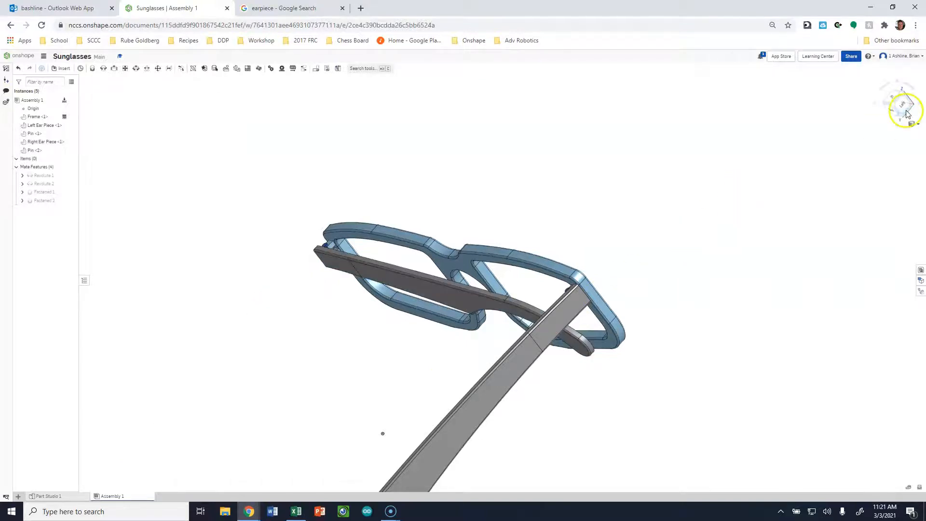
click(909, 103)
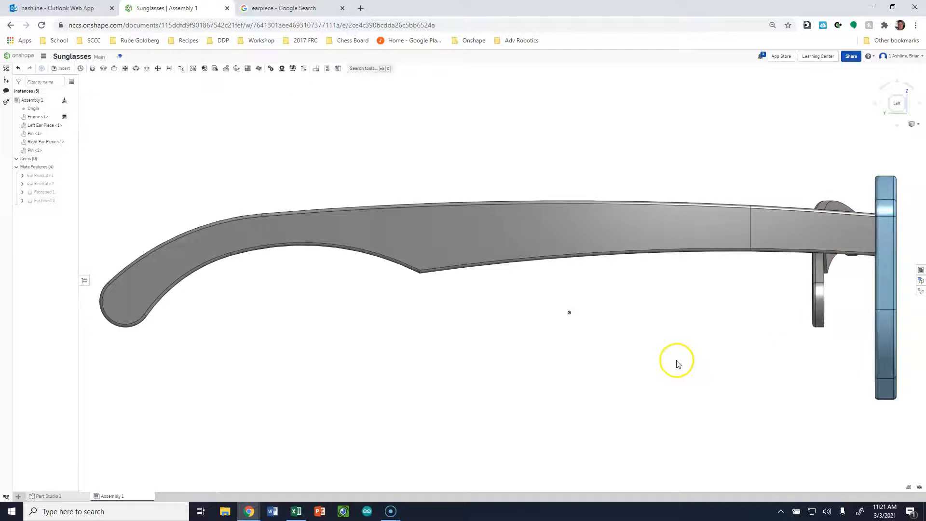
click(472, 263)
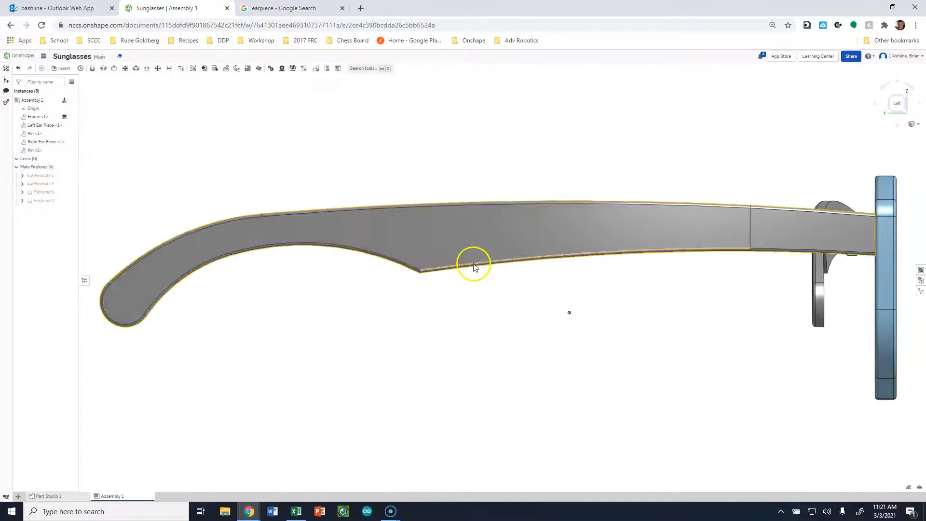
drag(476, 266, 672, 316)
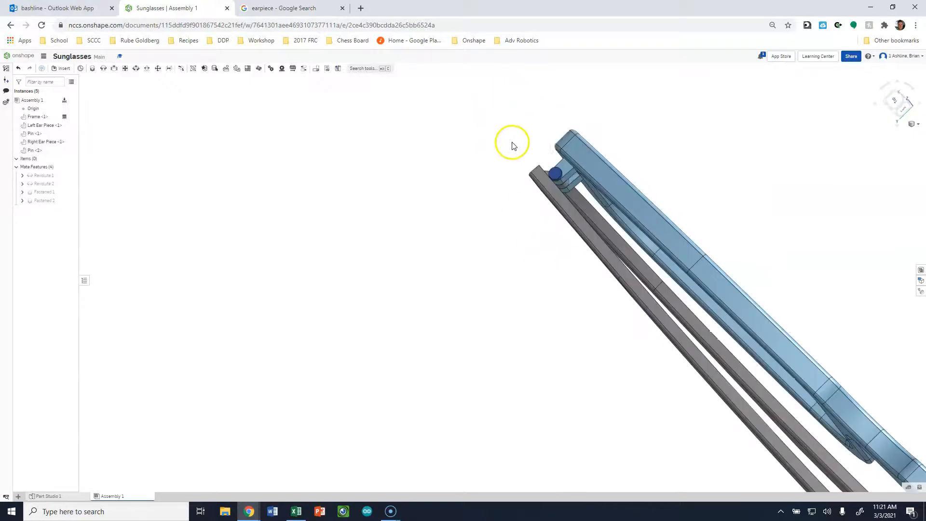
drag(512, 145, 182, 267)
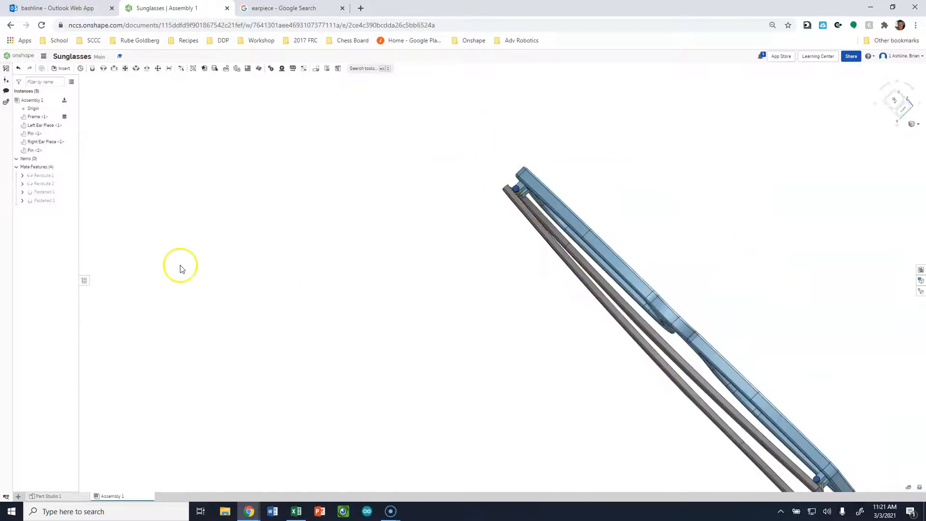
Lower Revolute 2's upper limit to about 87 deg and fold the right earpiece to test
right_click(42, 184)
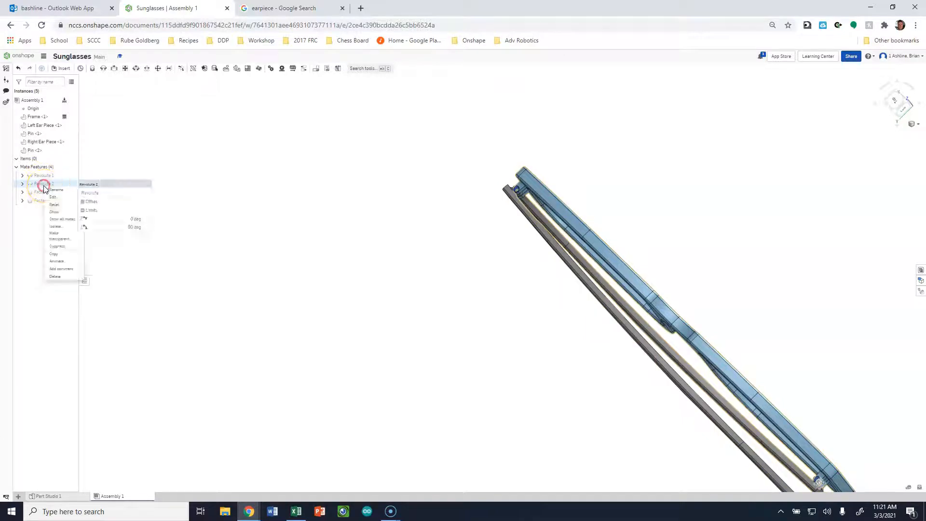
click(53, 197)
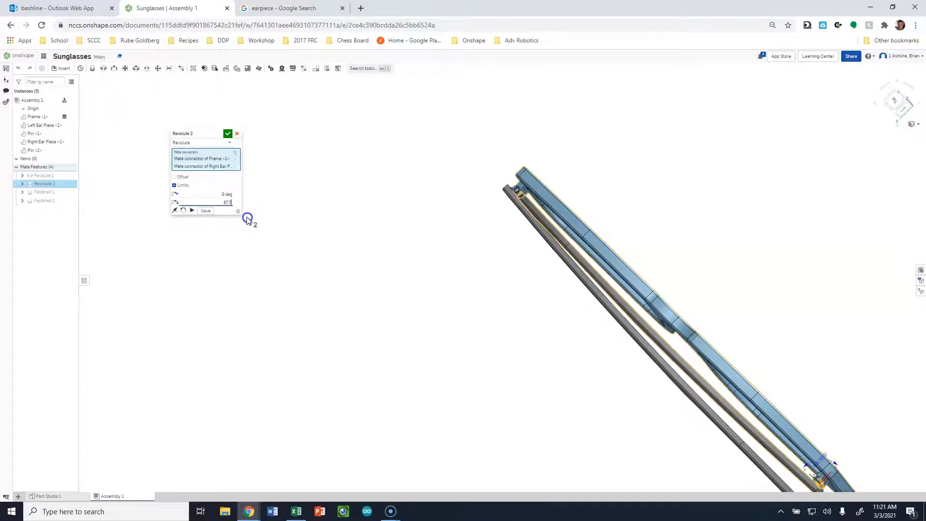
click(227, 133)
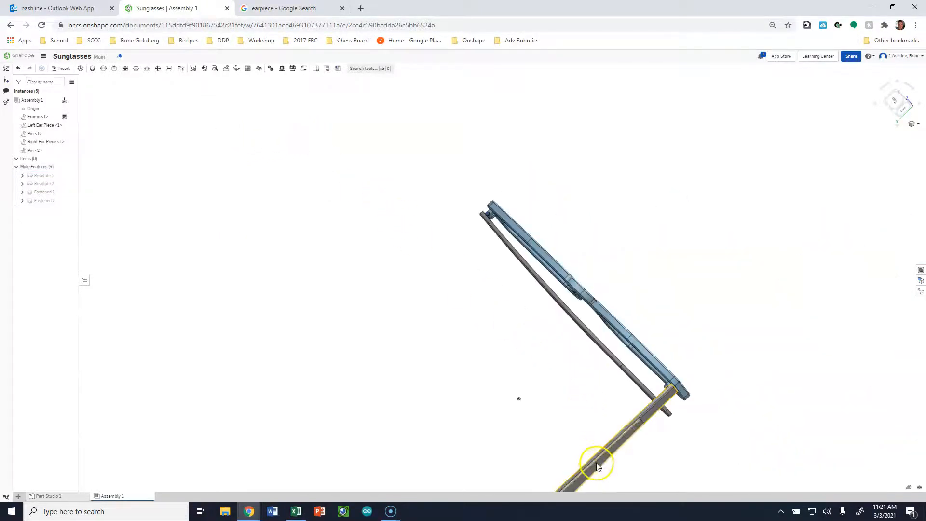
drag(597, 463, 523, 263)
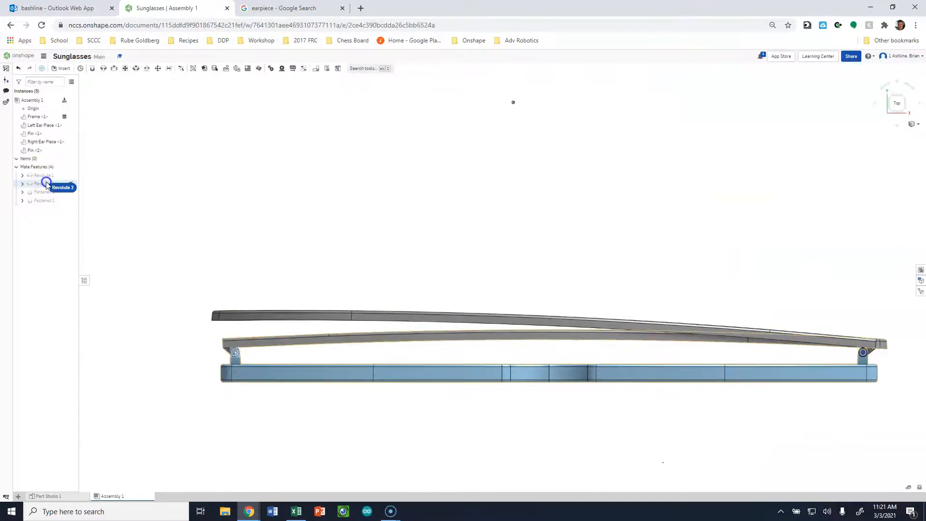
Lower the left earpiece's Revolute 1 upper angle limit to about 86 degrees, matching the right
double_click(42, 184)
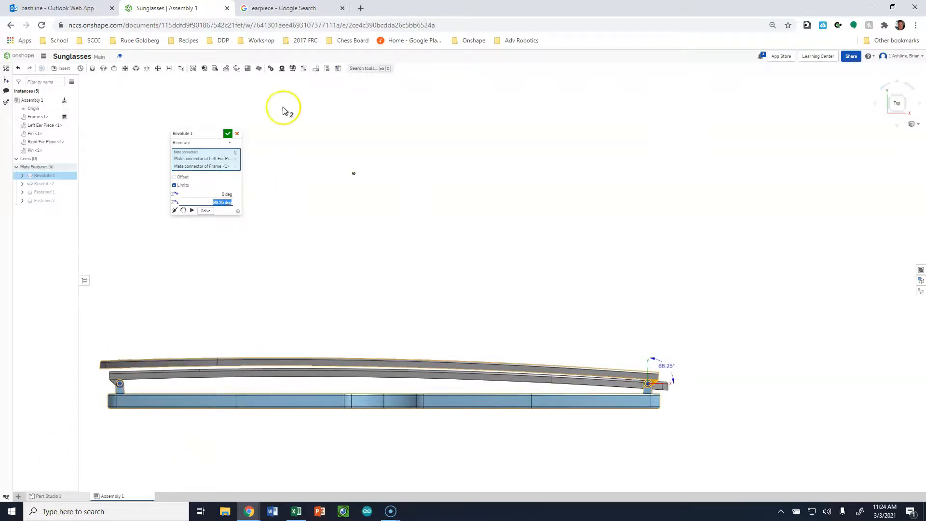
click(228, 134)
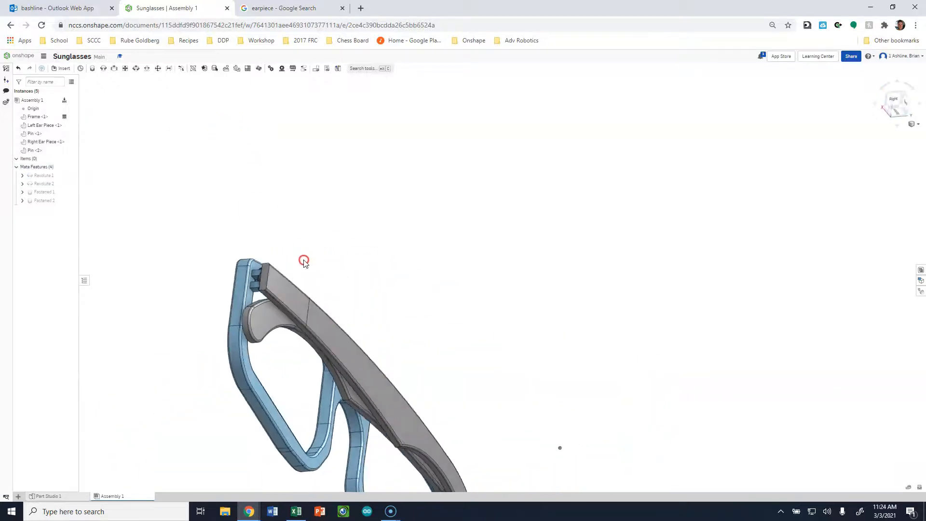
Swing both earpieces back open so they extend straight out from the frame
drag(303, 261, 331, 279)
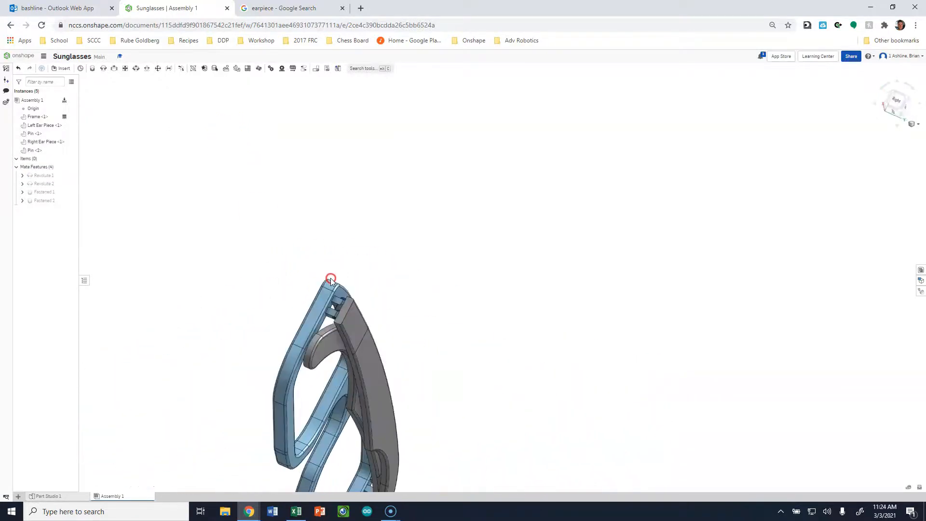
drag(331, 280, 402, 390)
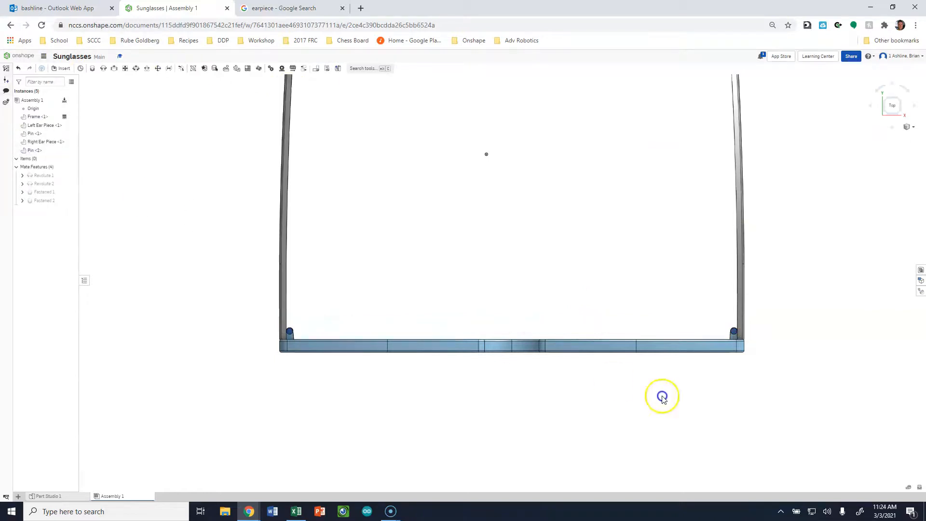
drag(661, 396, 452, 245)
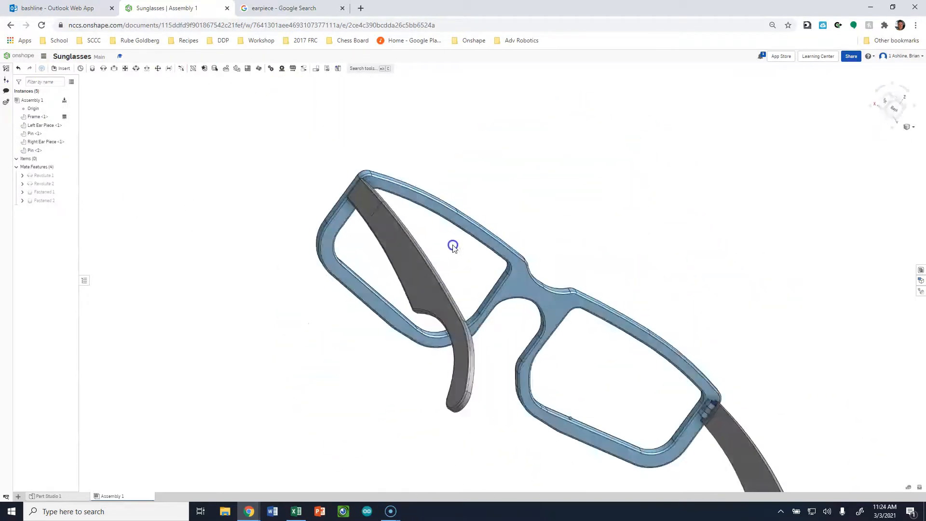
Inspect the open sunglasses from the front and from behind, then select an earpiece
drag(452, 245, 586, 274)
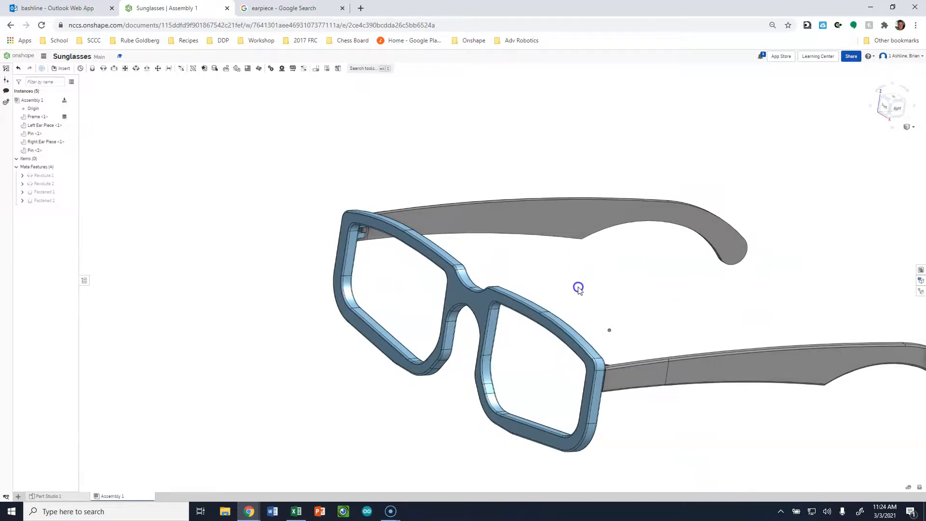
drag(578, 288, 295, 378)
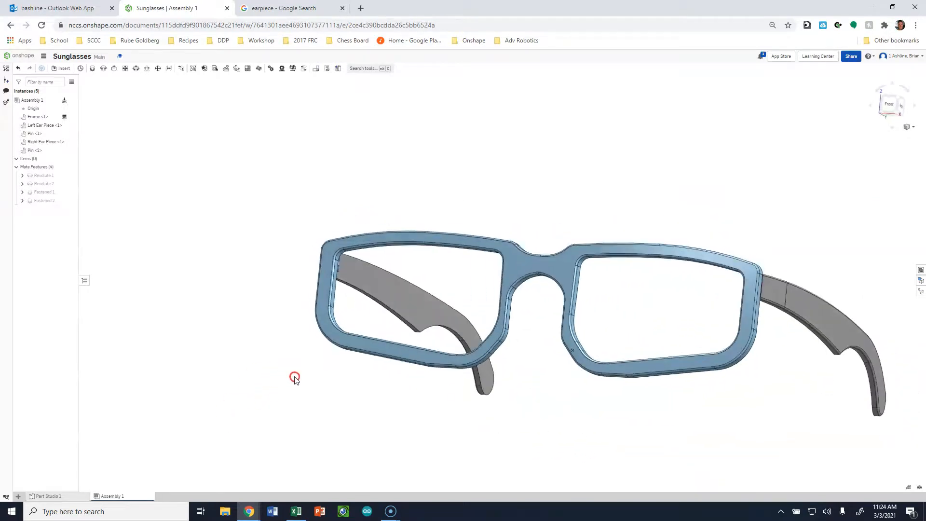
drag(296, 378, 301, 389)
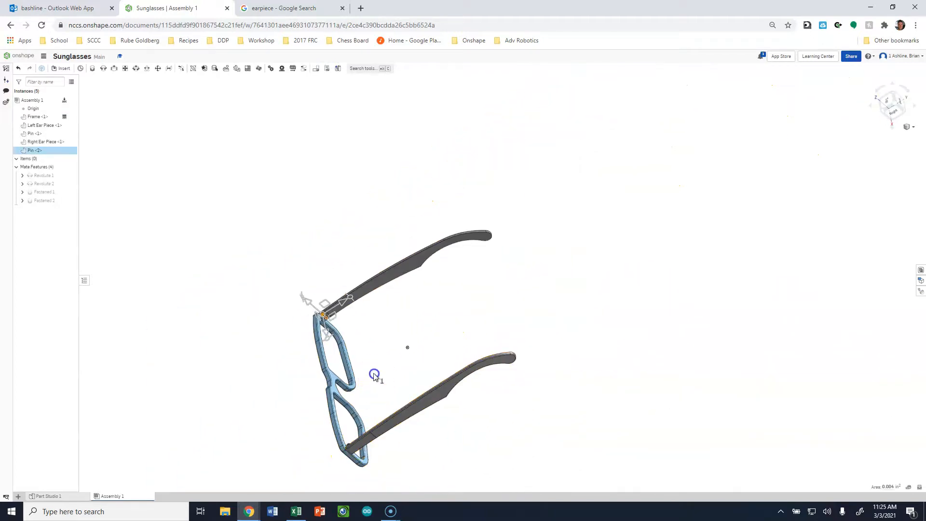
click(413, 402)
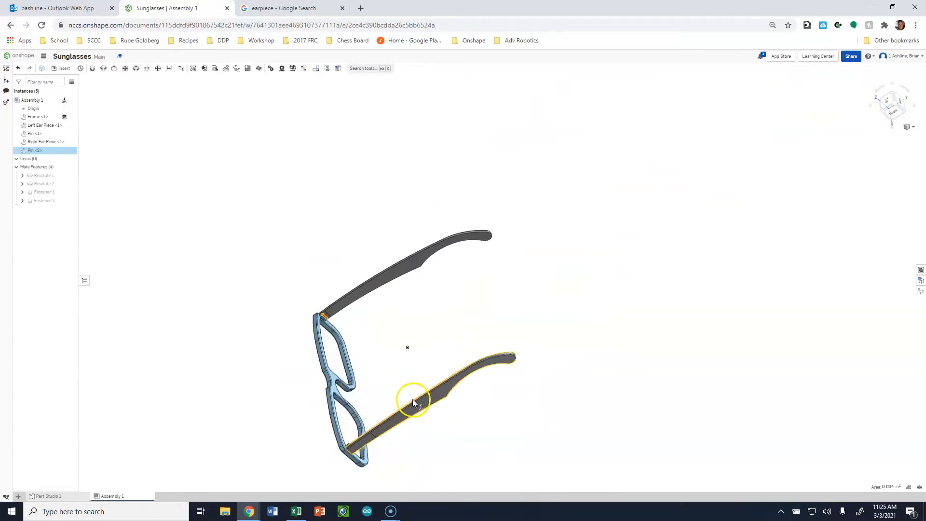